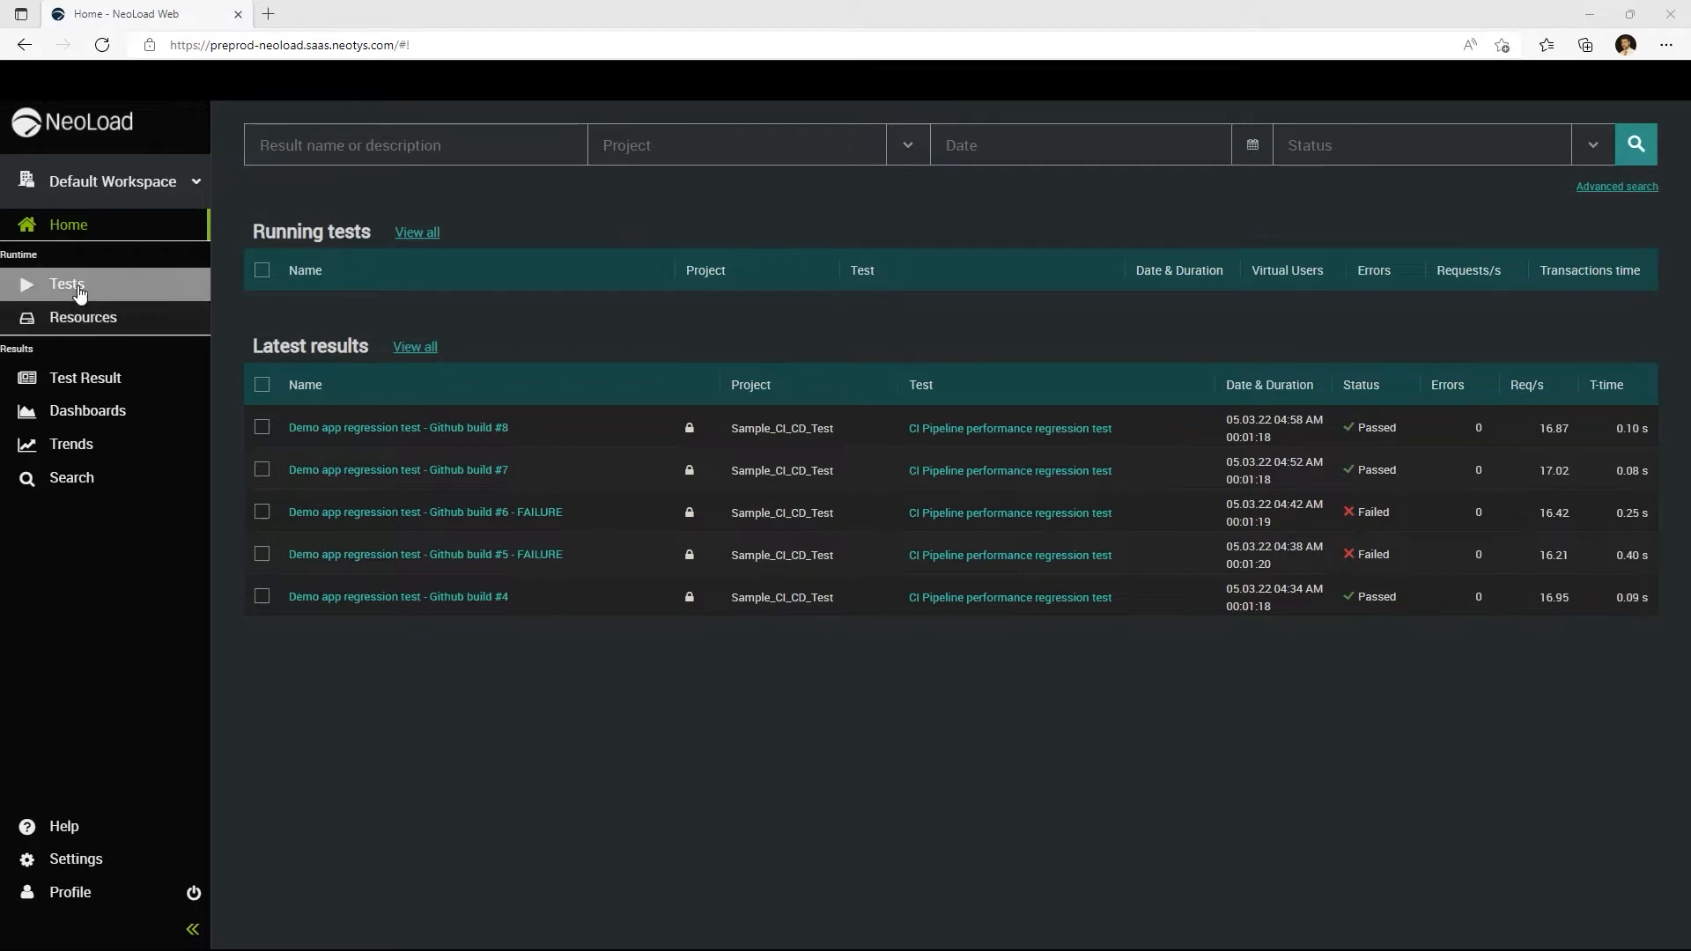
Show the workspace's Tests list from the Runtime sidebar
{"action": "left_click", "coordinate": [65, 283]}
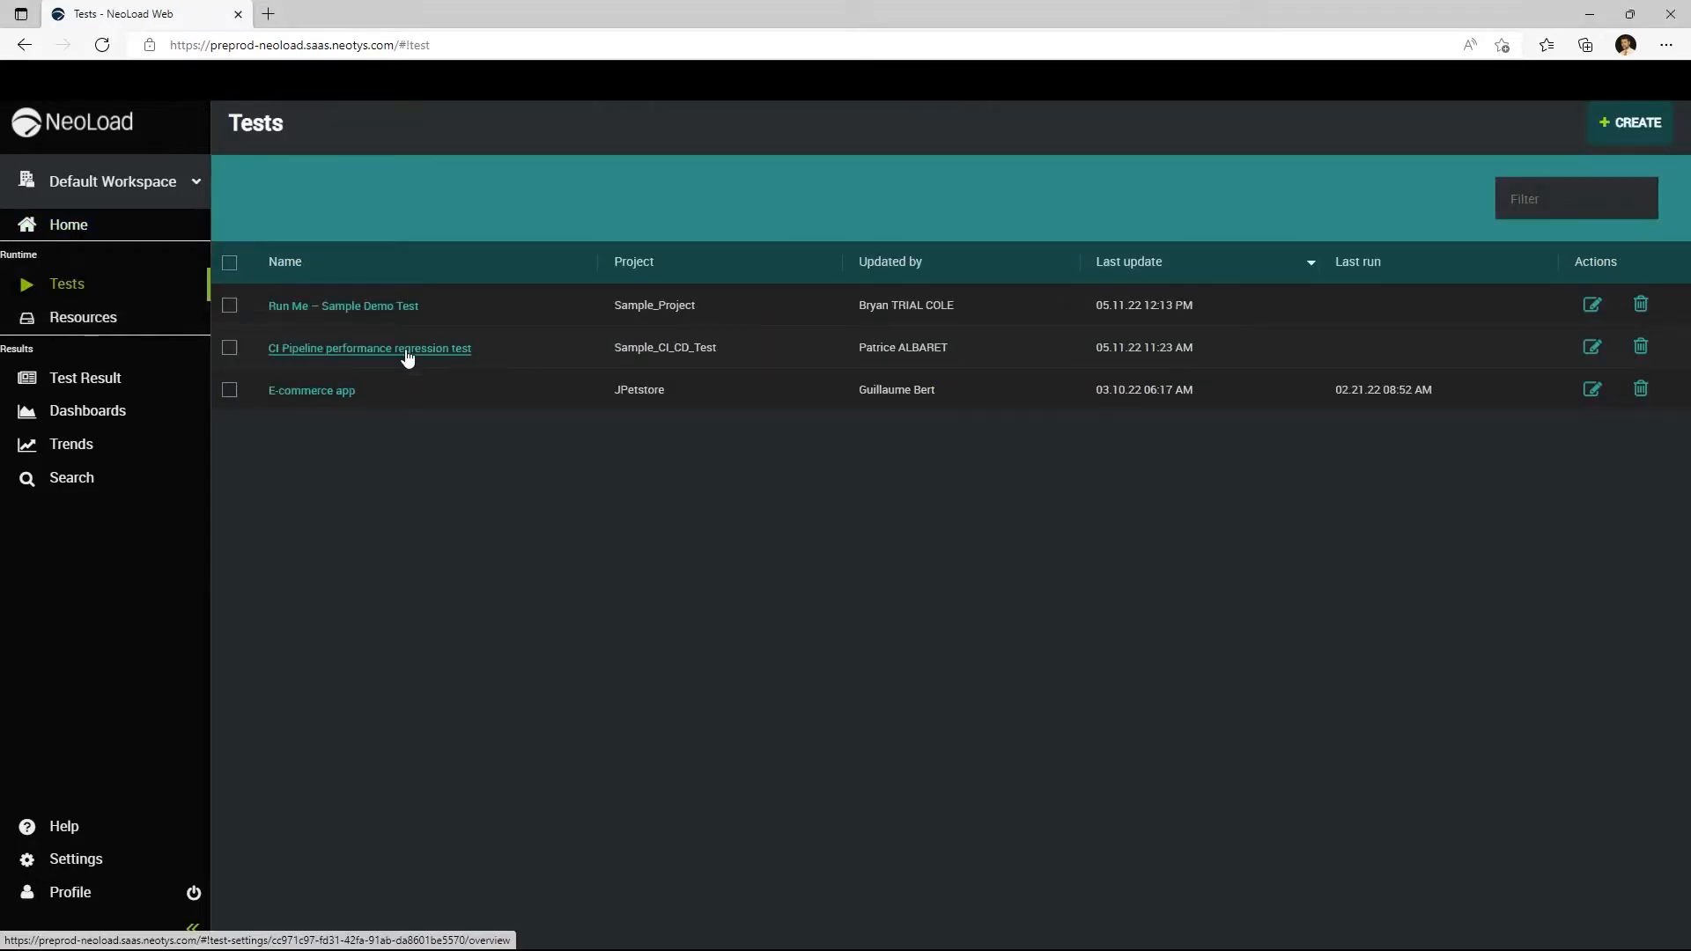
View the CI Pipeline performance regression test's overview with its analysis chart and run history
{"action": "left_click", "coordinate": [368, 347]}
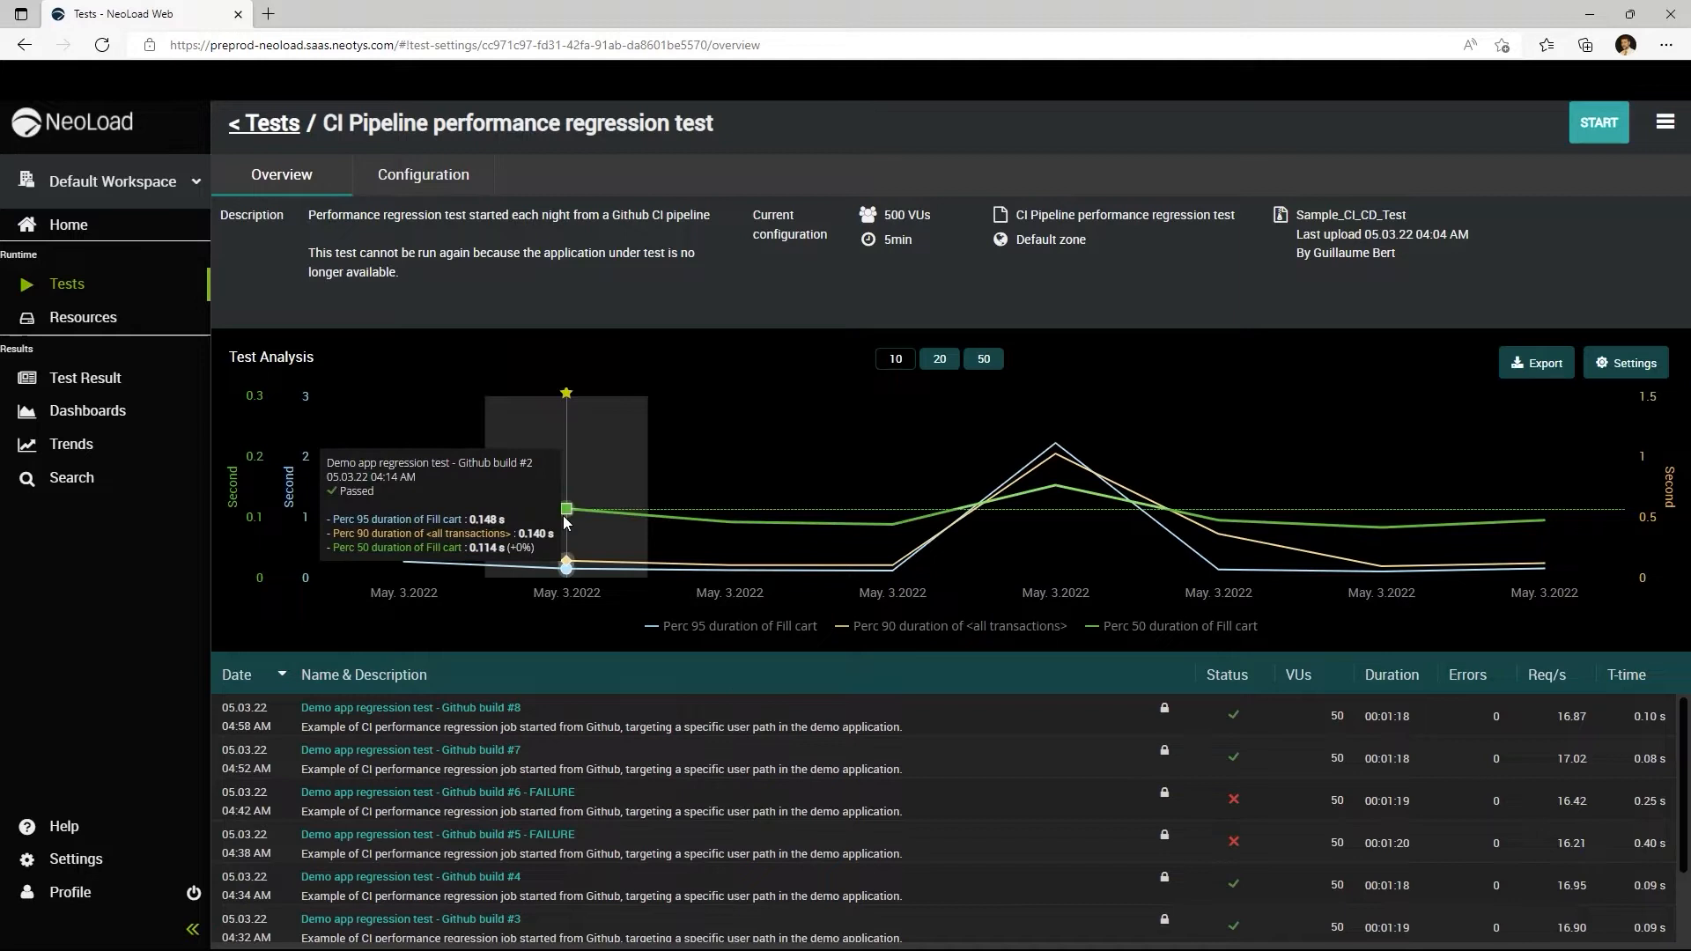
{"action": "mouse_move", "coordinate": [1261, 566]}
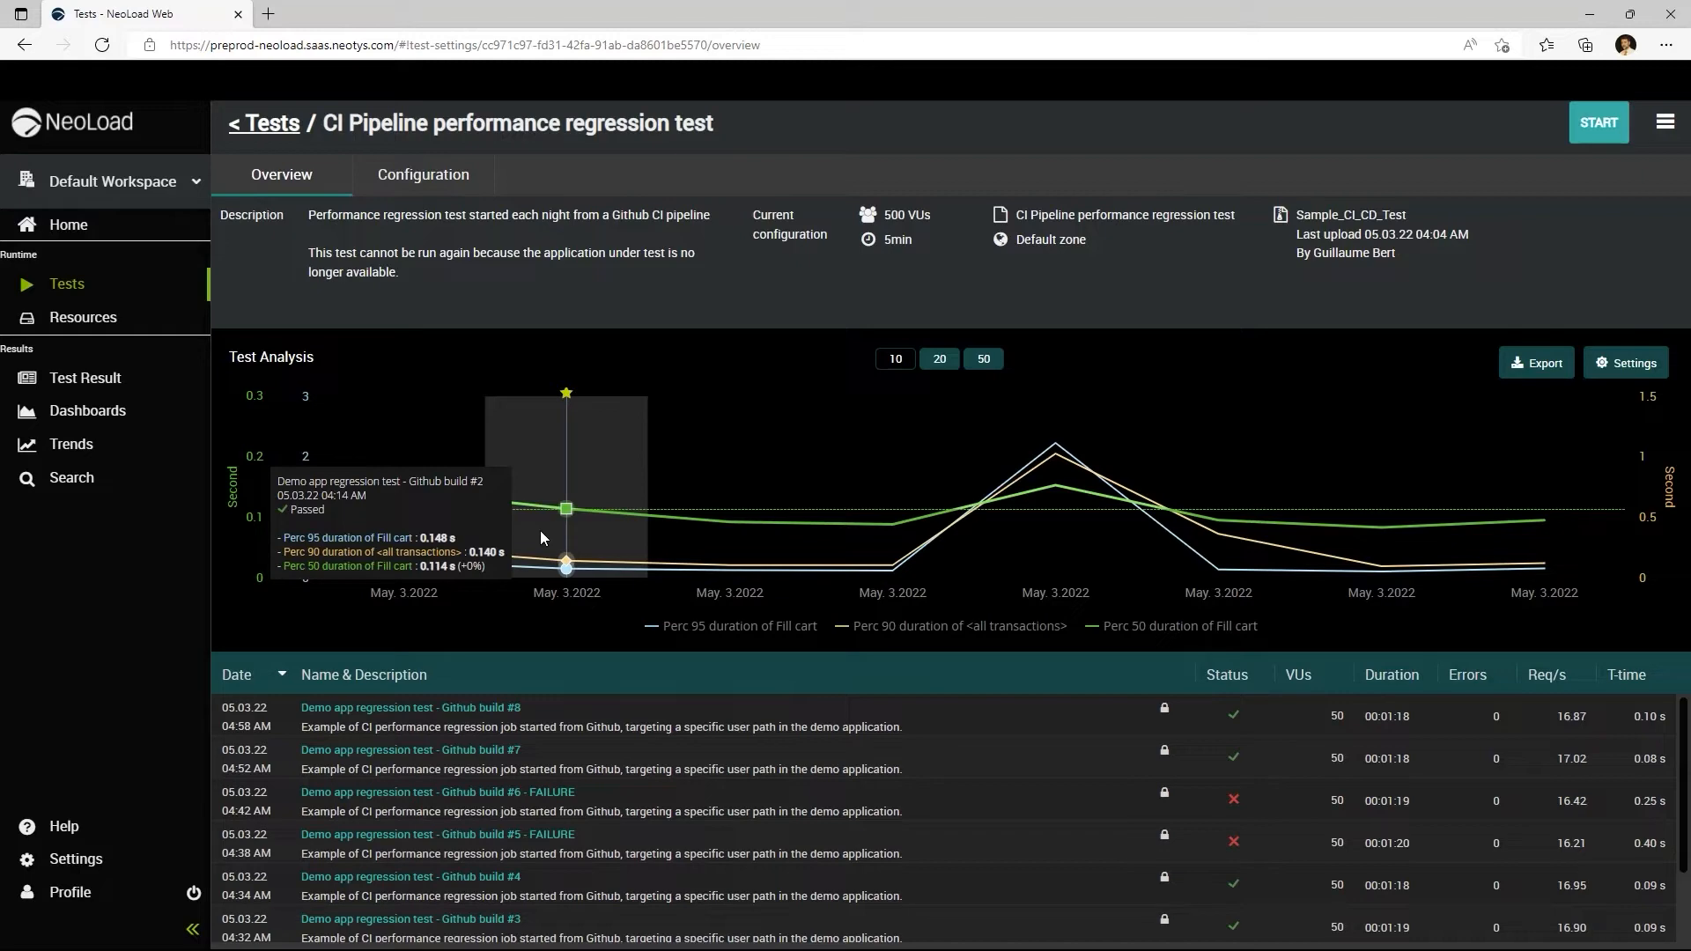
Return to Tests and view the Run Me – Sample Demo Test's Configuration settings
{"action": "left_click", "coordinate": [262, 124]}
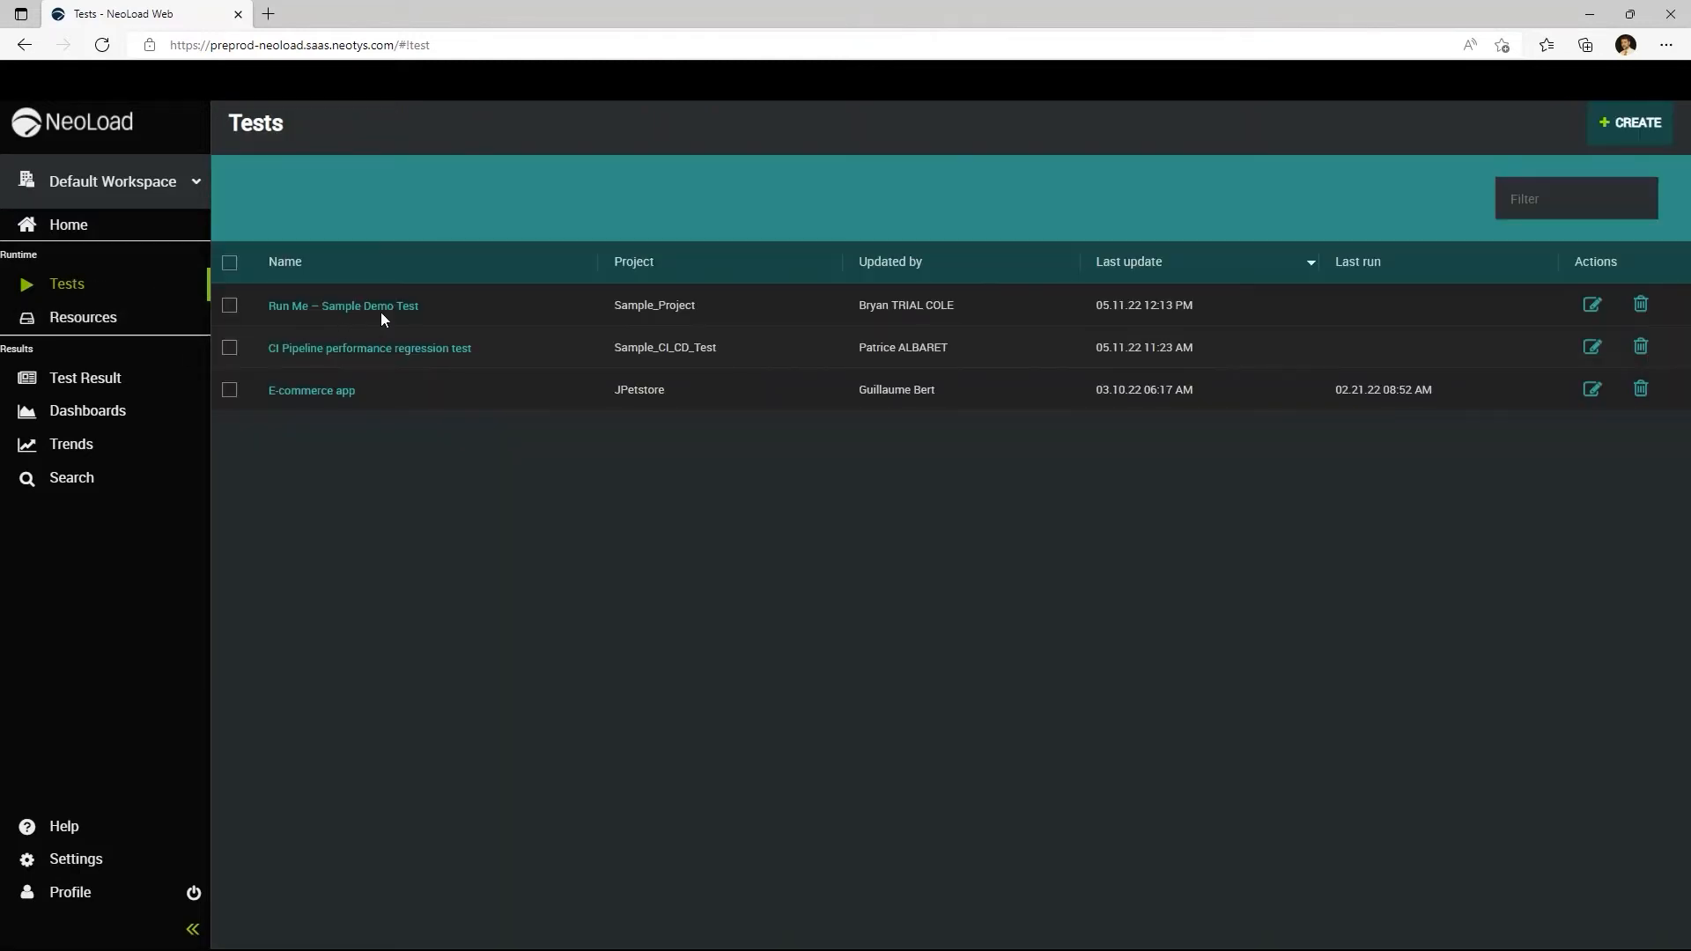
{"action": "left_click", "coordinate": [342, 305]}
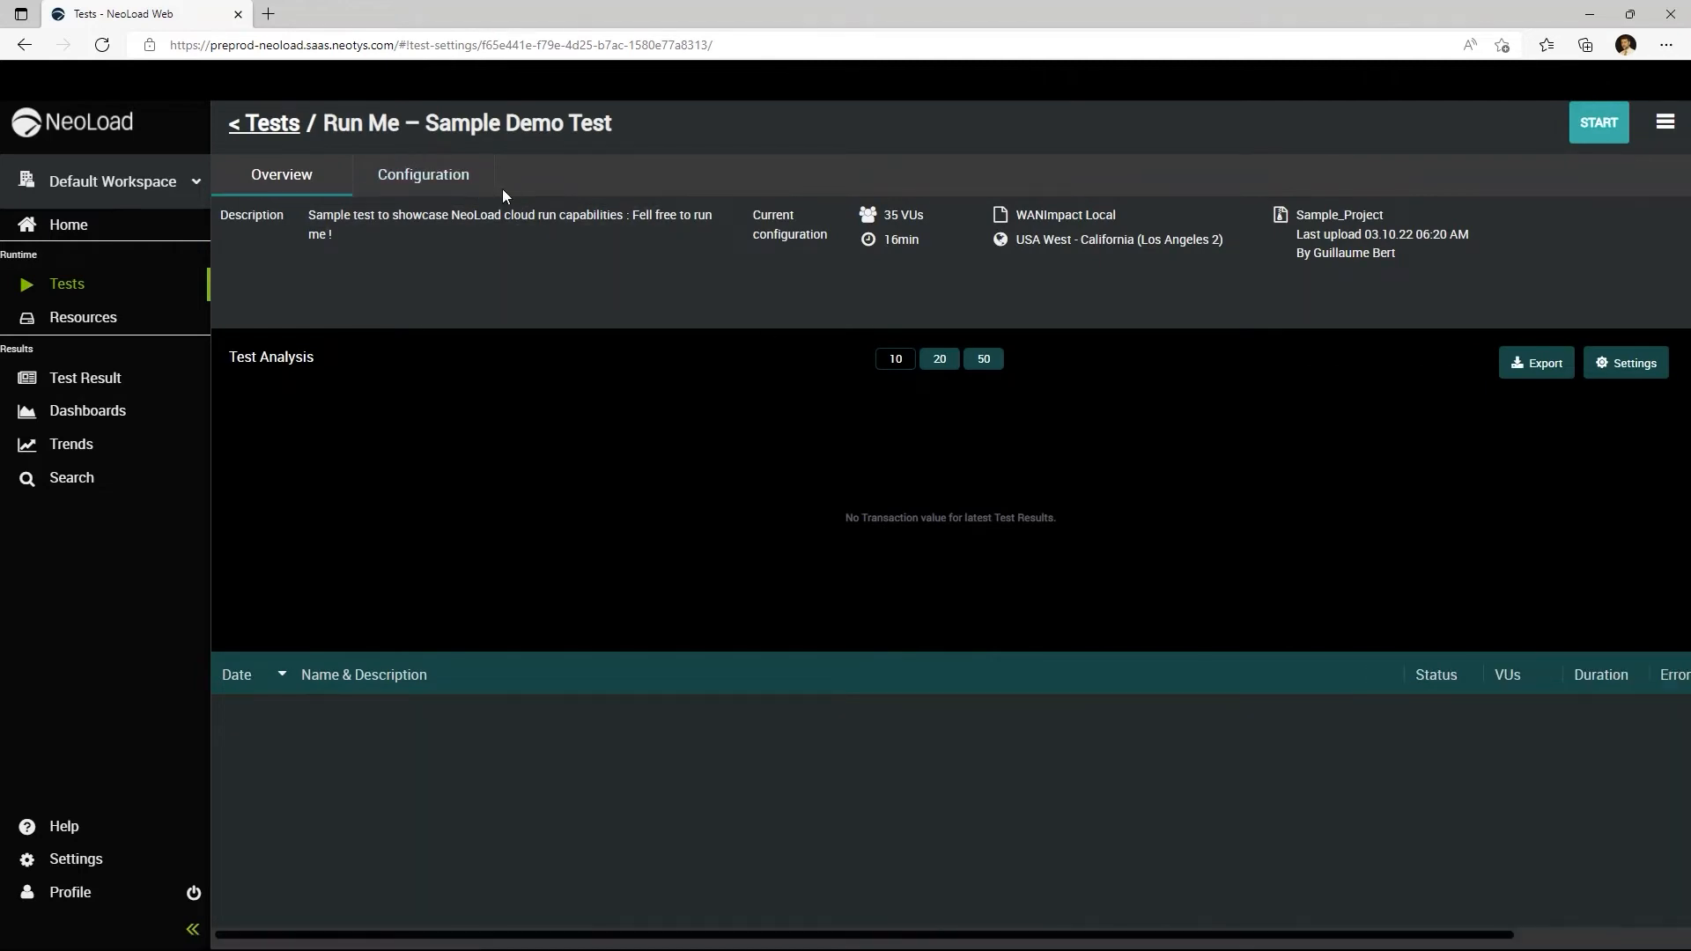
{"action": "left_click", "coordinate": [421, 175]}
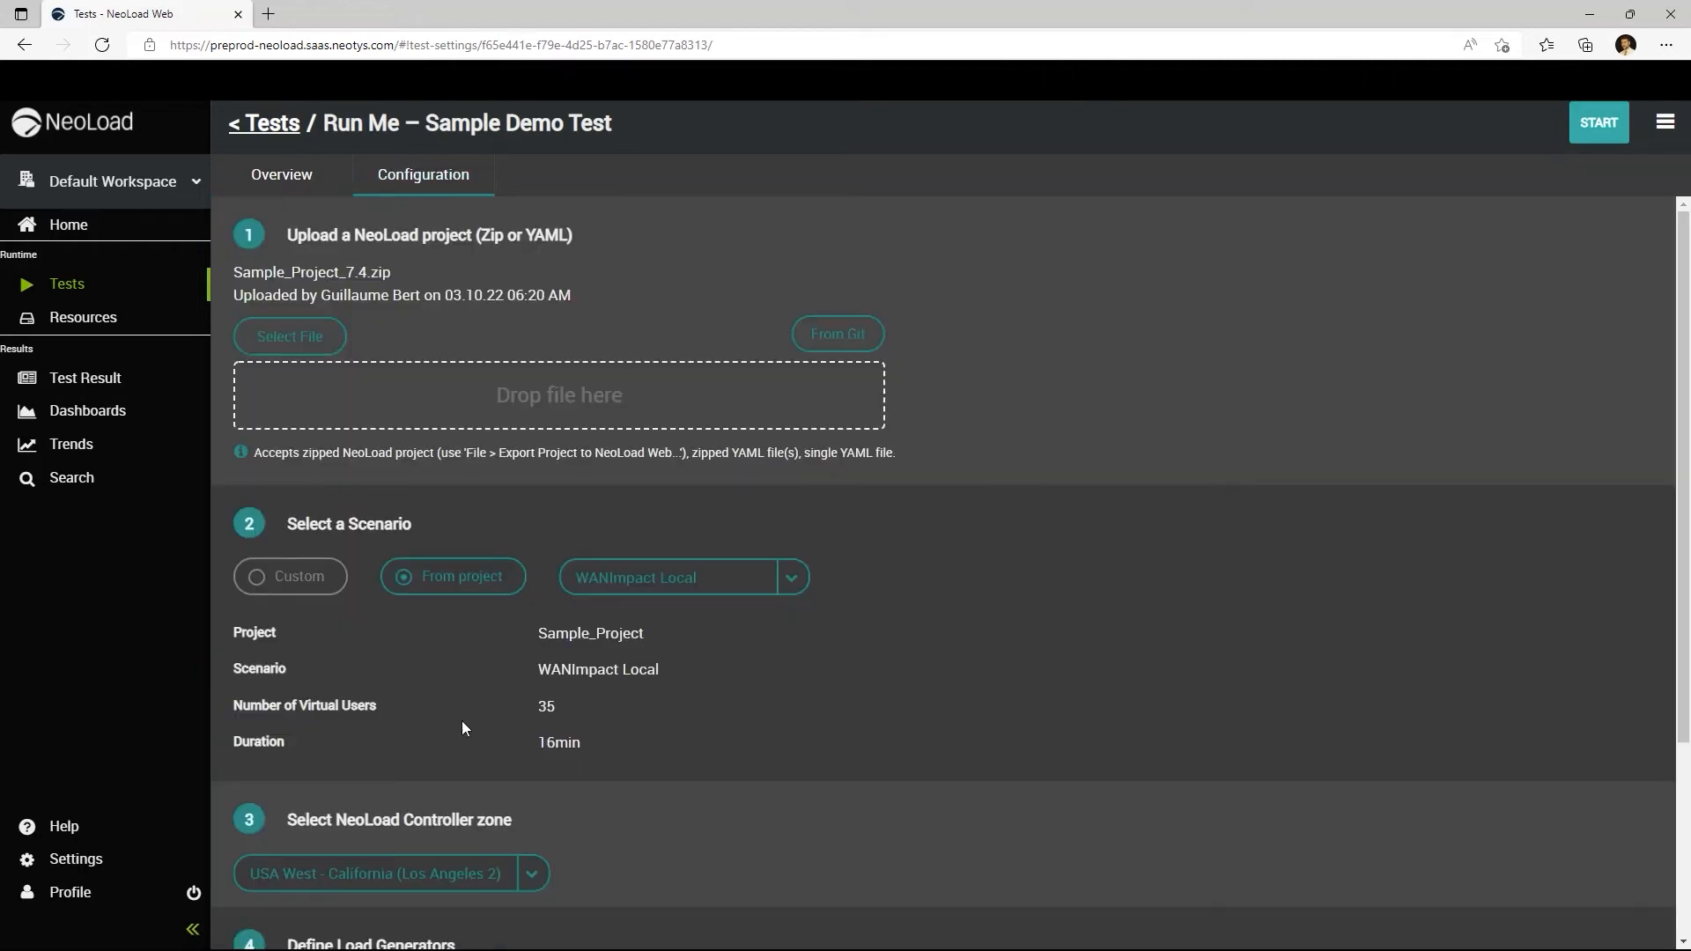
{"action": "mouse_move", "coordinate": [421, 694]}
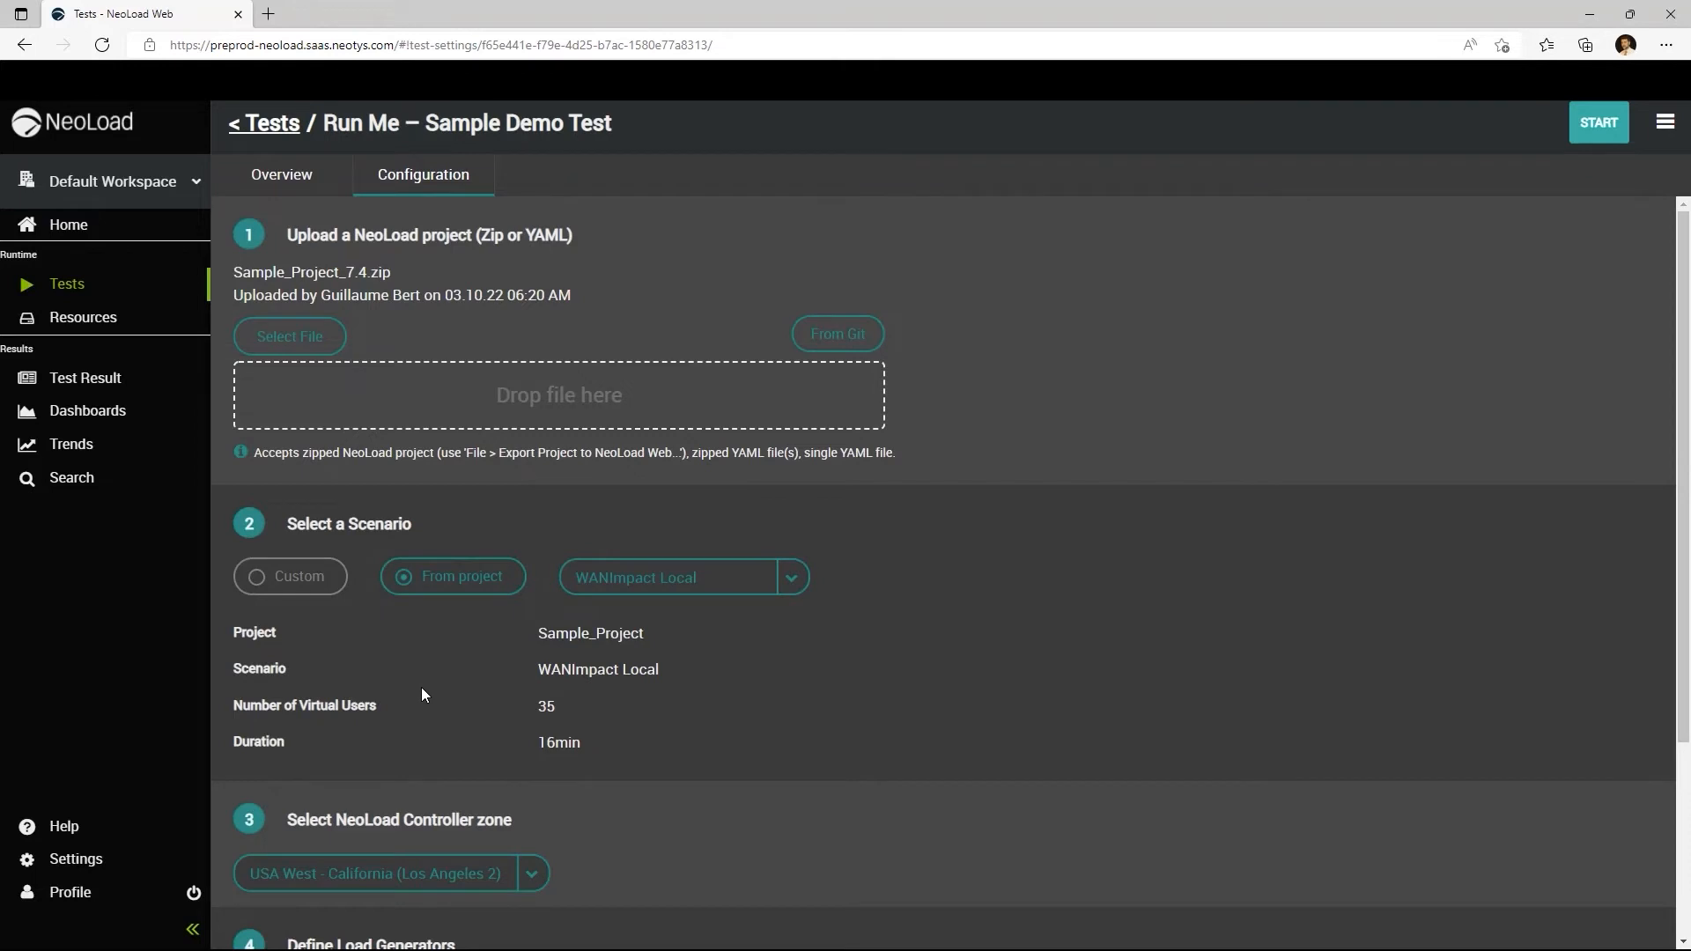
{"action": "mouse_move", "coordinate": [402, 628]}
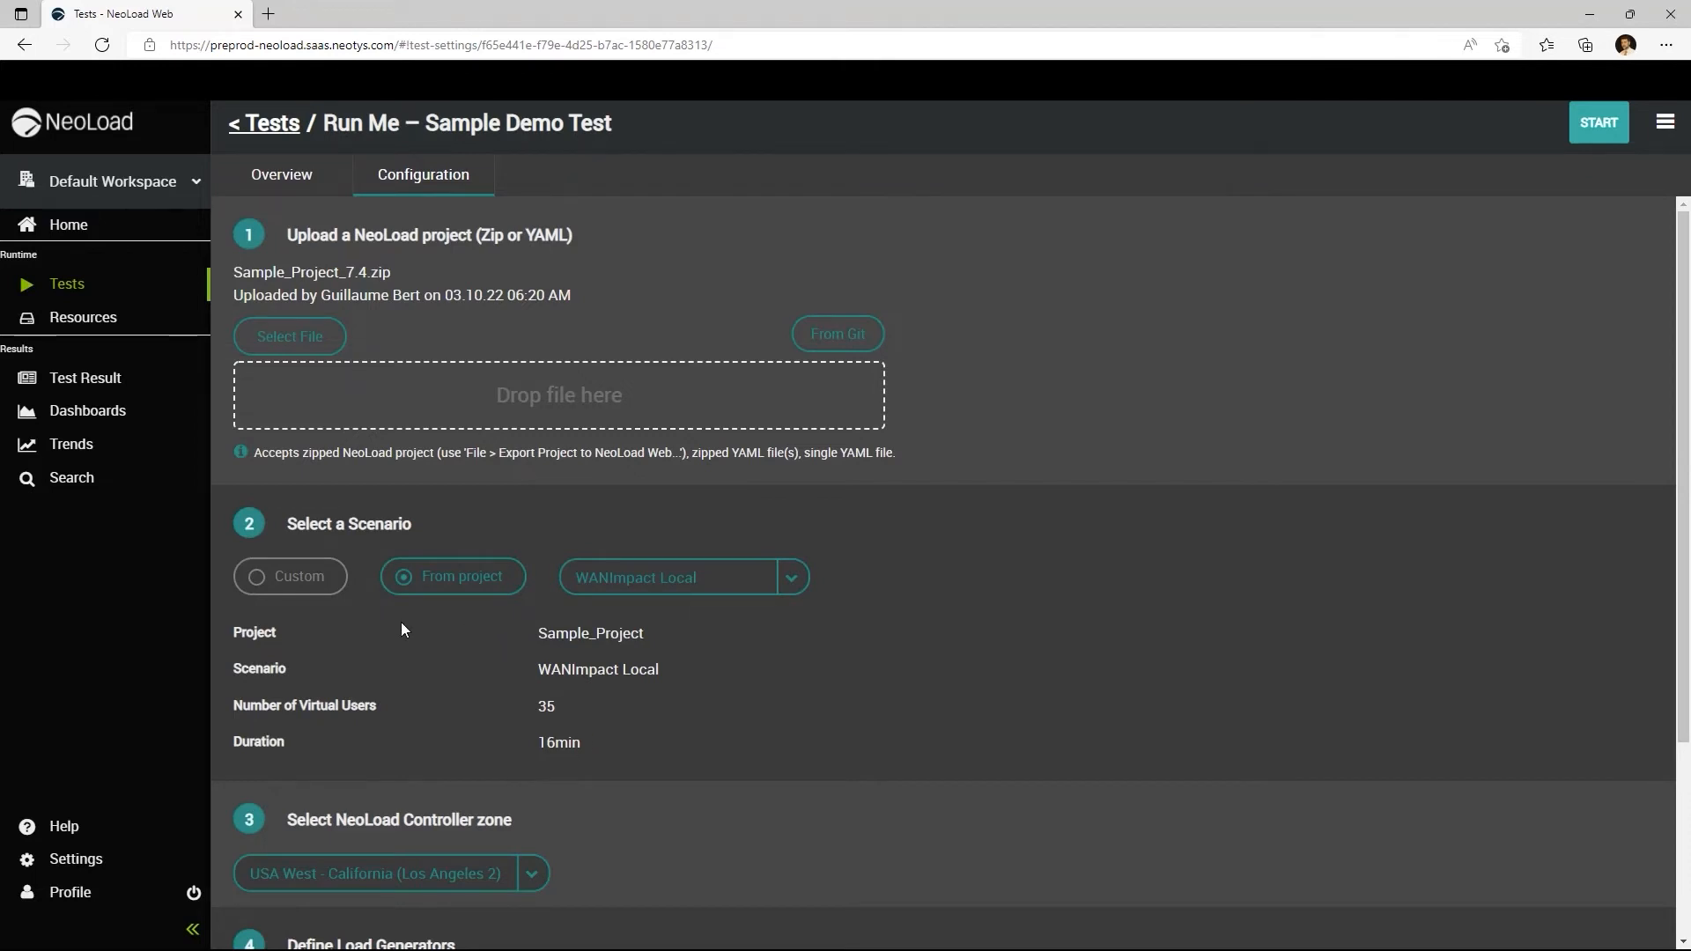
Switch the scenario to Custom with a 00:15:00 duration and list the controller zone choices
{"action": "left_click", "coordinate": [257, 576]}
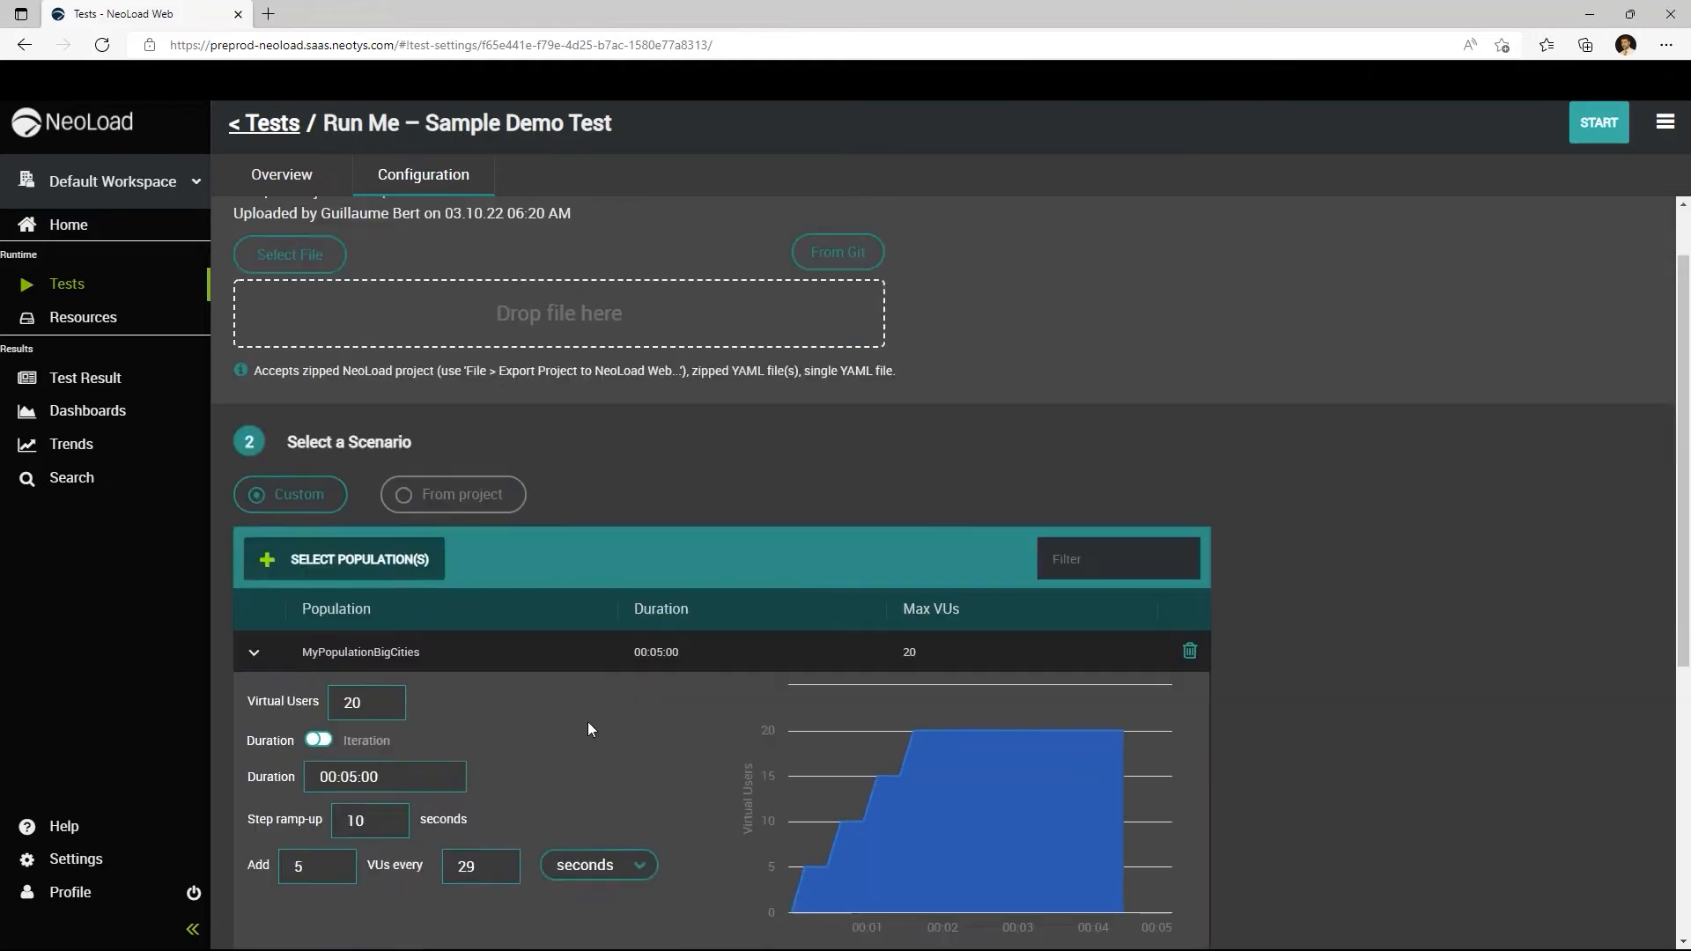
{"action": "scroll", "scroll_direction": "down", "scroll_amount": 3}
{"action": "type", "text": "1"}
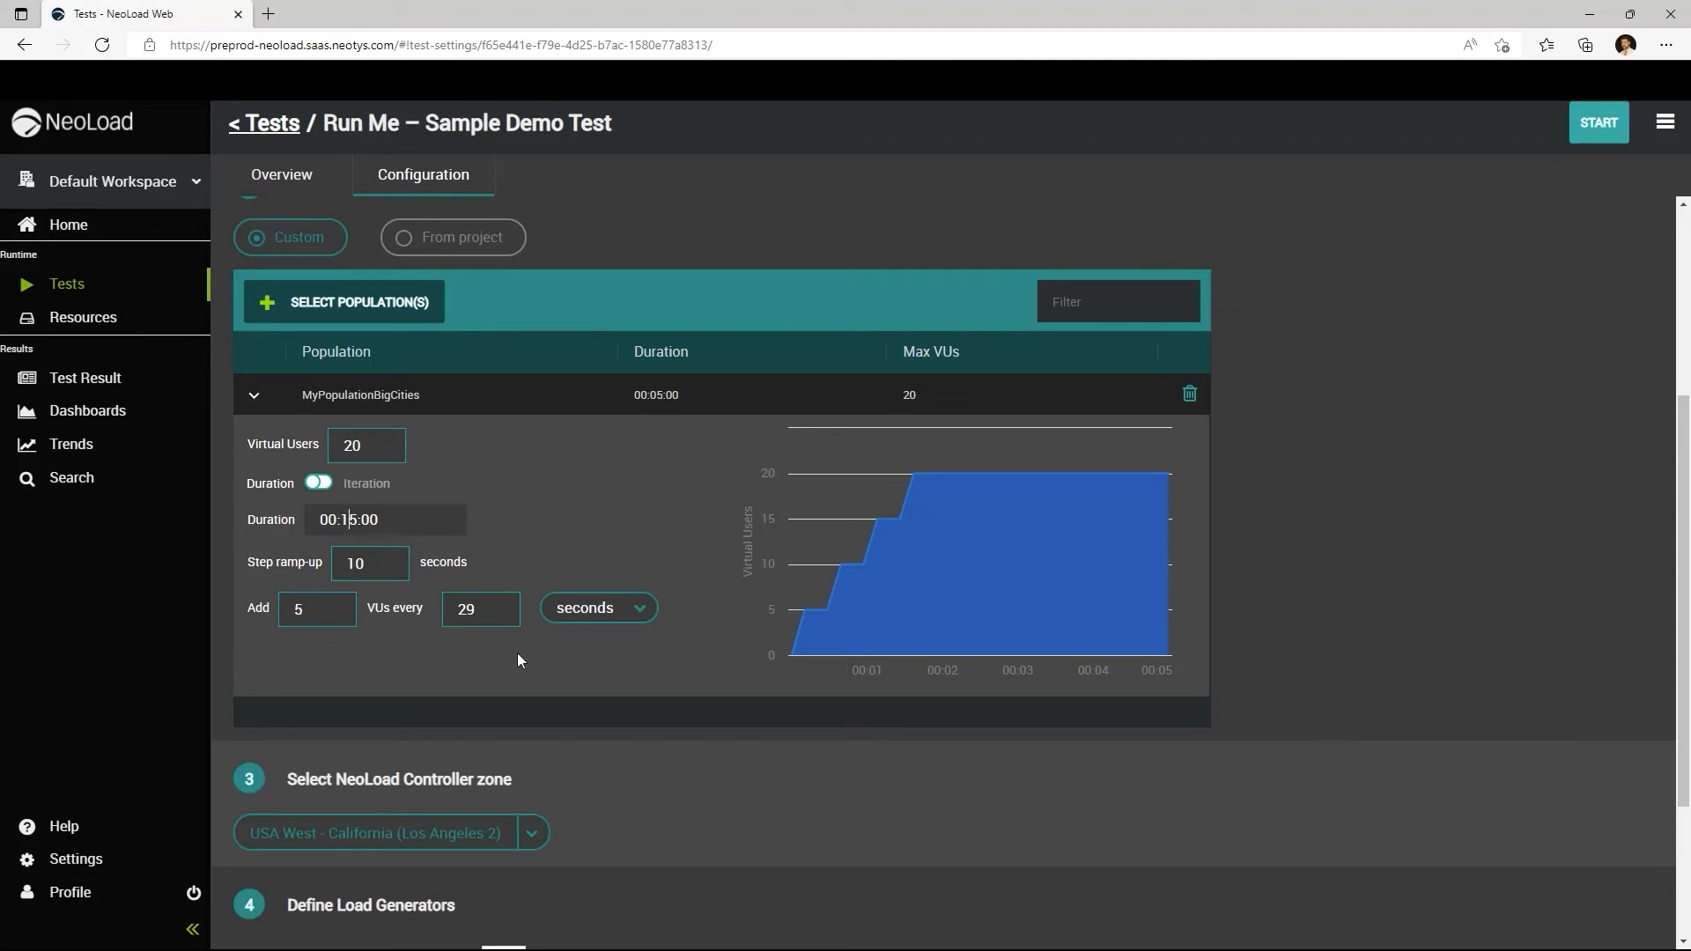
{"action": "scroll", "scroll_direction": "down", "scroll_amount": 3}
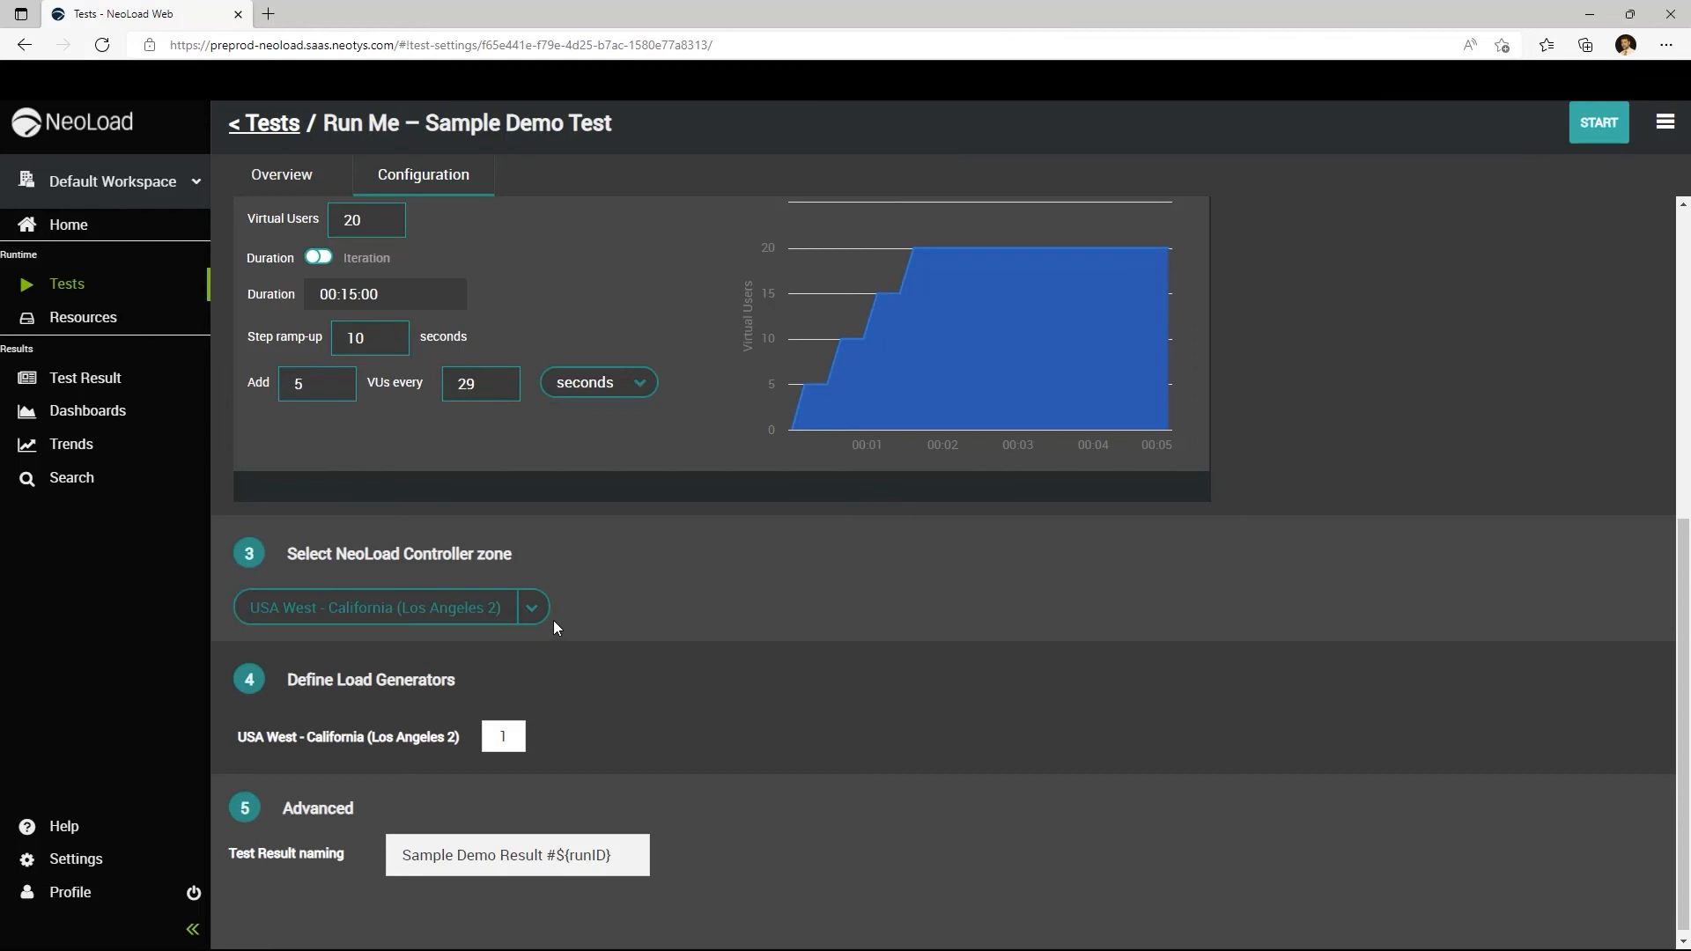
{"action": "left_click", "coordinate": [530, 608]}
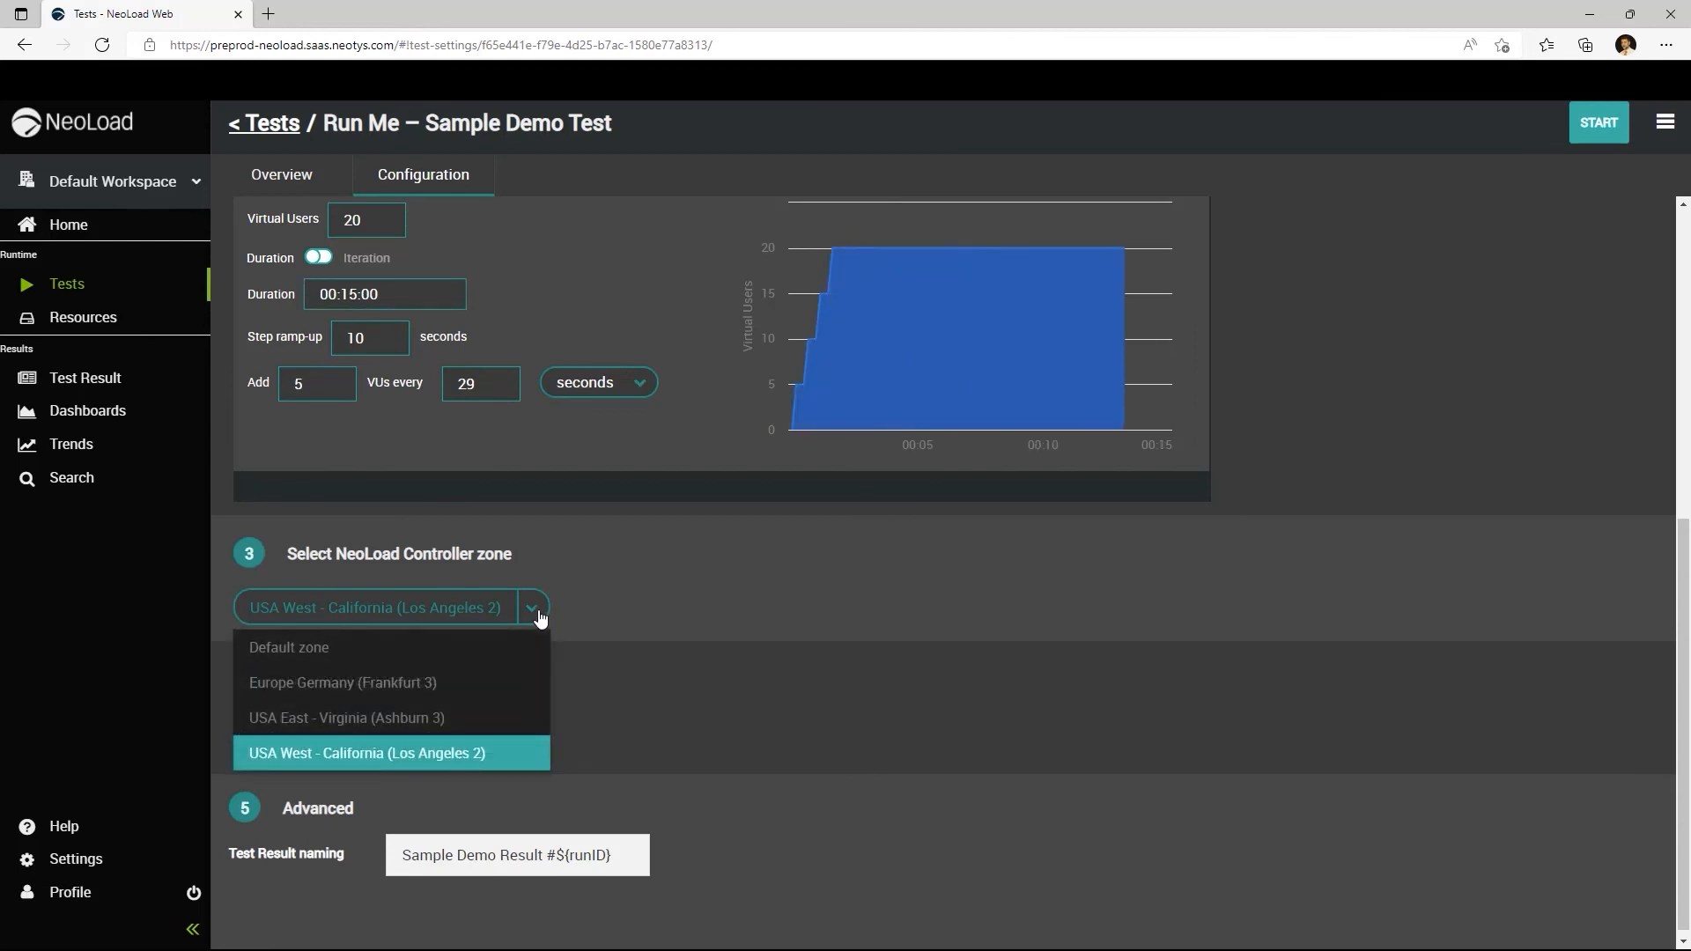